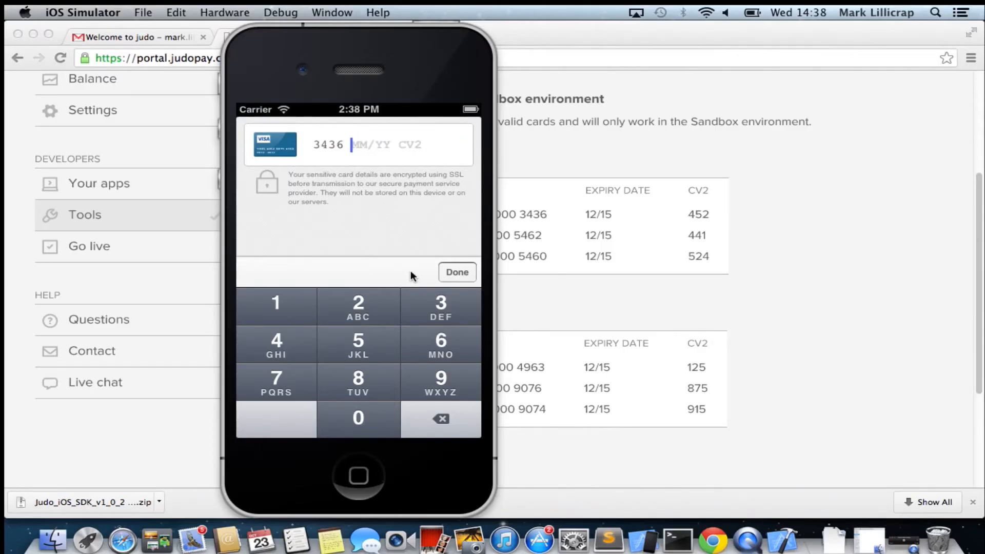
left_click(457, 272)
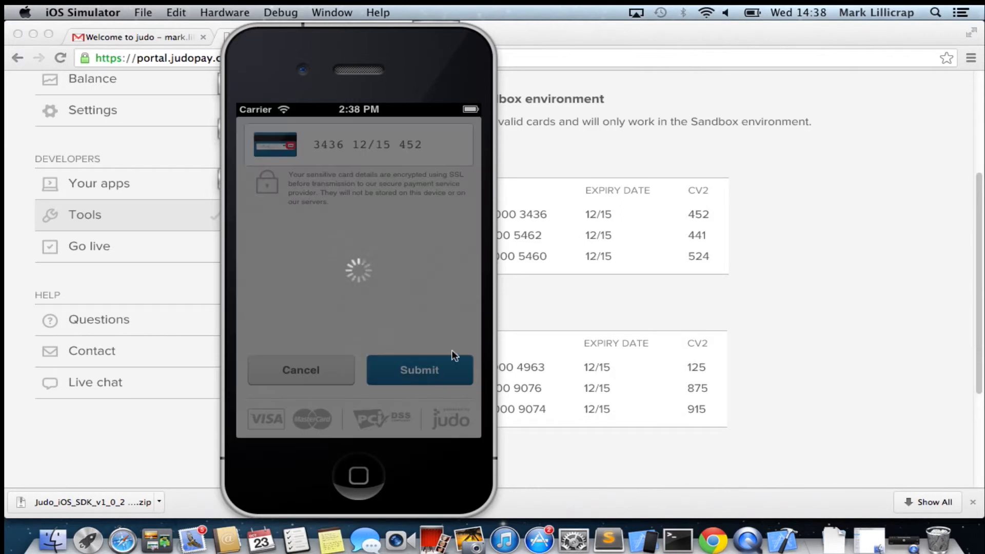
left_click(420, 370)
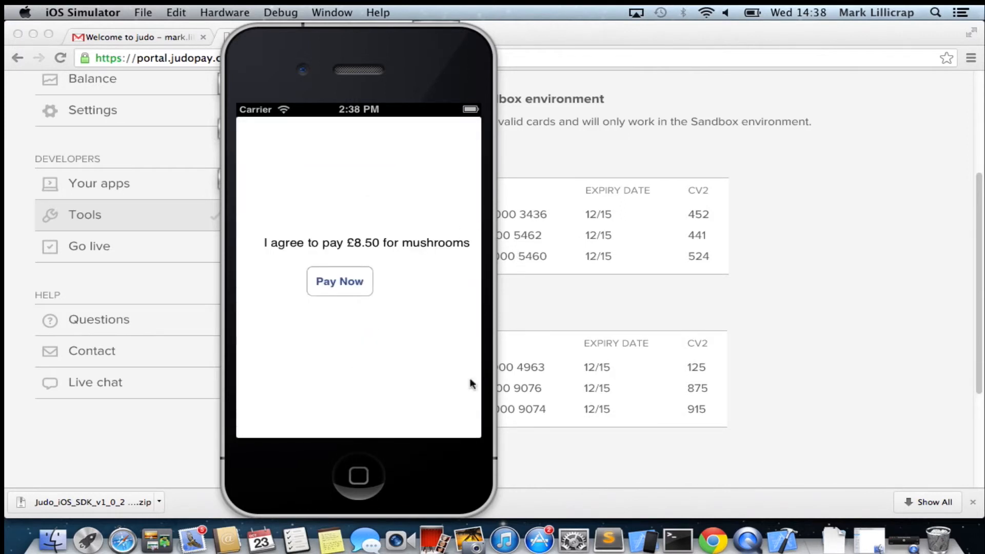
mouse_move(784, 541)
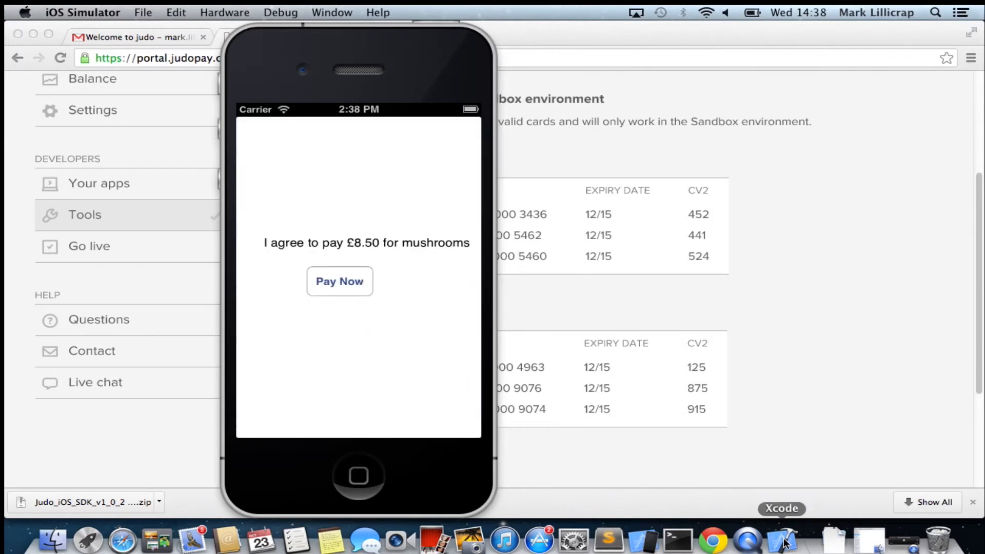
Step: Switch to Xcode to view the Success receipt: status 200, AuthCode 275909, £8.50
left_click(781, 539)
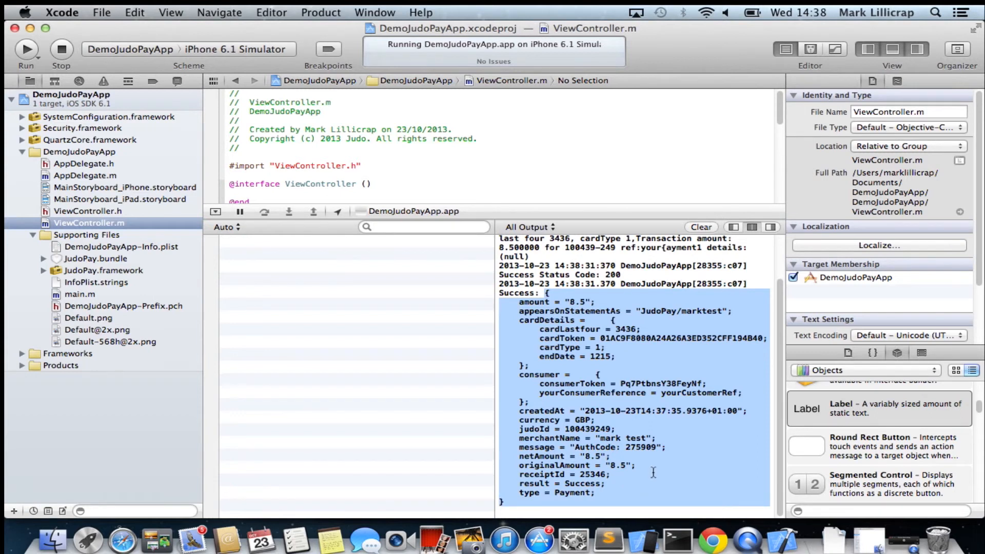
mouse_move(767, 412)
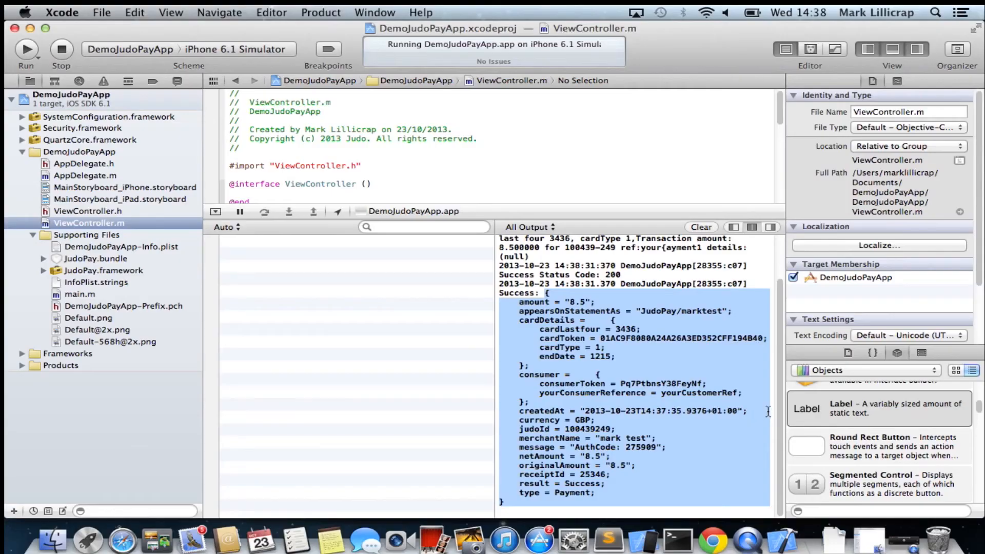